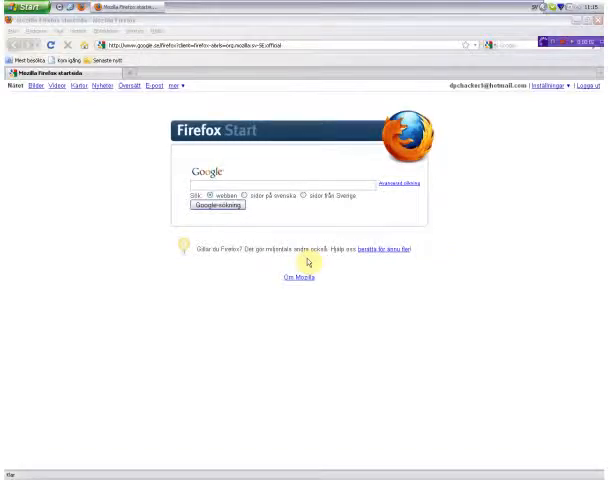
{"action": "mouse_move", "coordinate": [305, 245]}
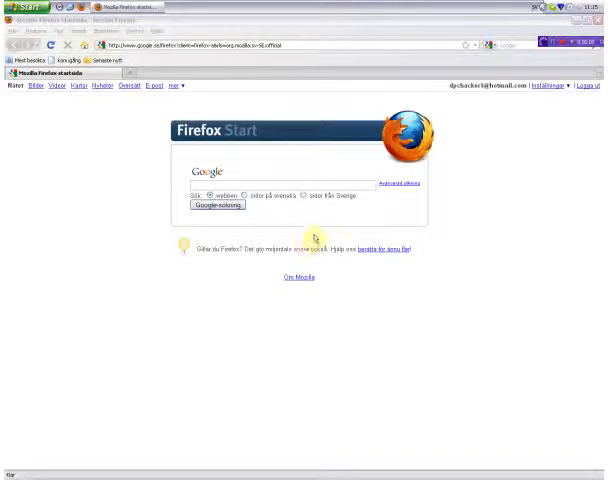
{"action": "mouse_move", "coordinate": [272, 165]}
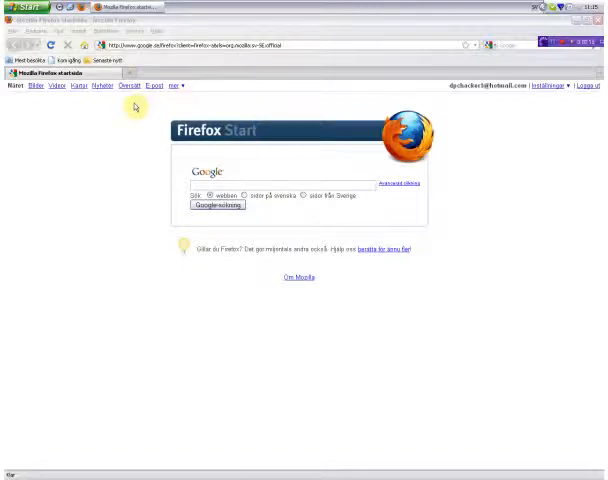
{"action": "mouse_move", "coordinate": [285, 105]}
{"action": "type", "text": "about:config"}
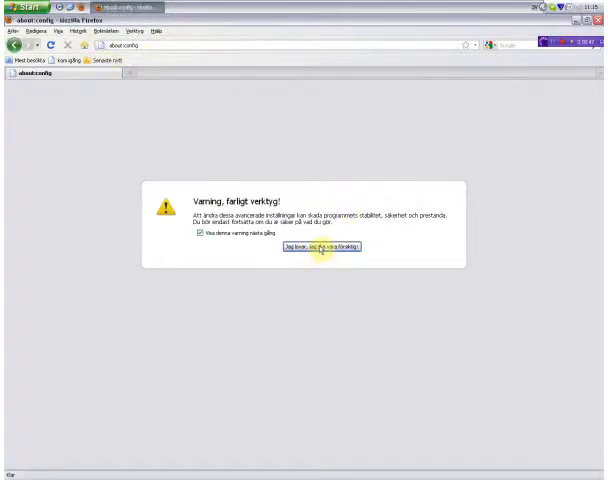
{"action": "mouse_move", "coordinate": [268, 182]}
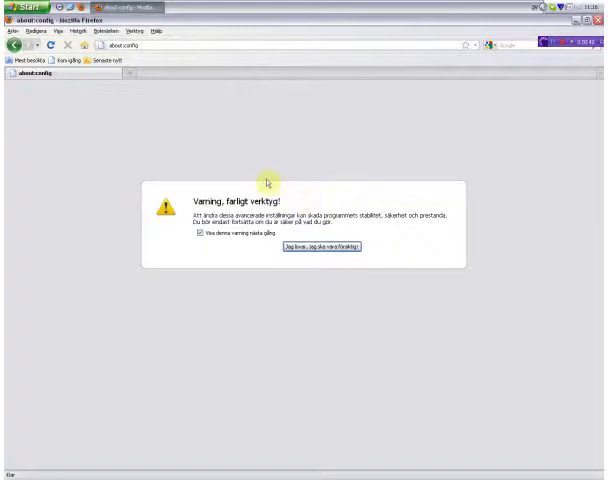
{"action": "mouse_move", "coordinate": [228, 186]}
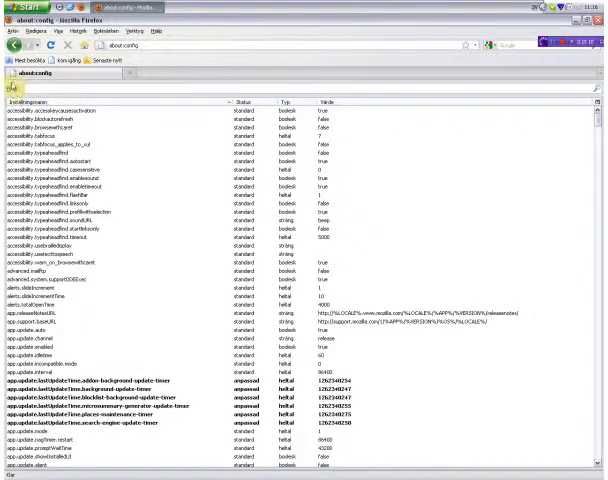
Filter about:config to 'pipel' and set network.http.pipelining.maxrequests to 8
{"action": "scroll", "scroll_direction": "down", "scroll_amount": 3}
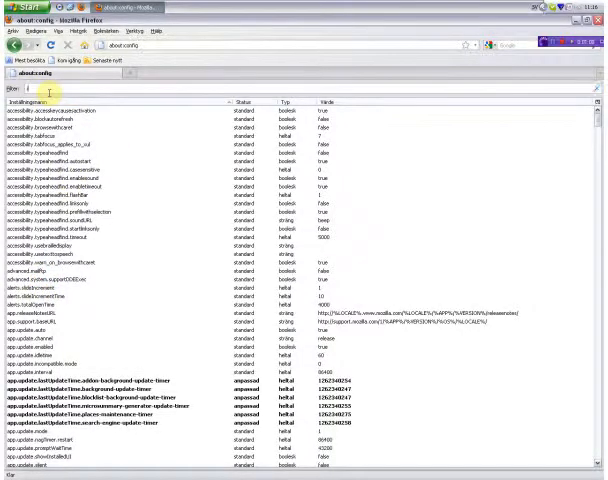
{"action": "type", "text": "pipelining"}
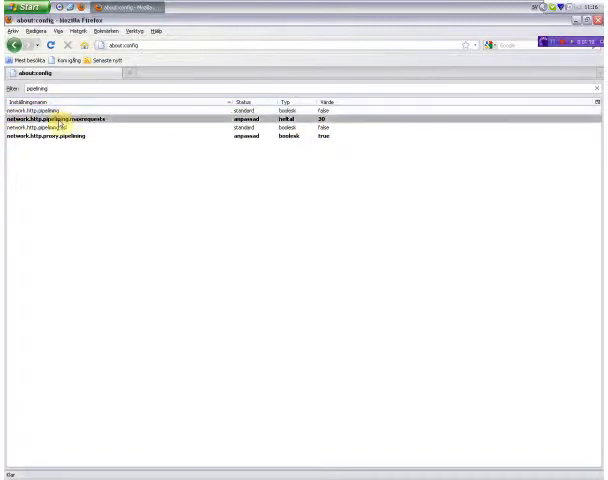
{"action": "double_click", "coordinate": [60, 122]}
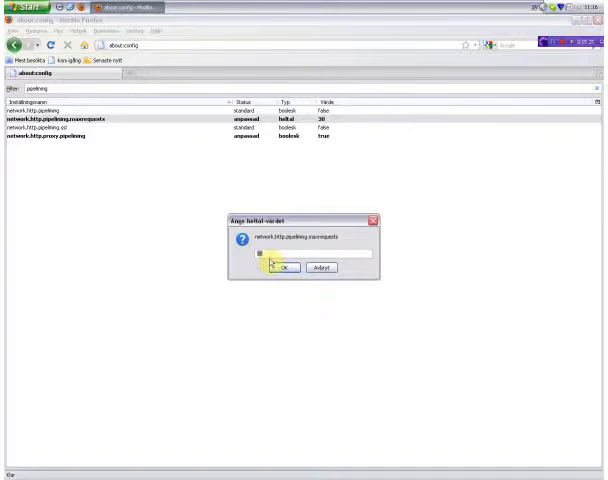
{"action": "left_click", "coordinate": [283, 268]}
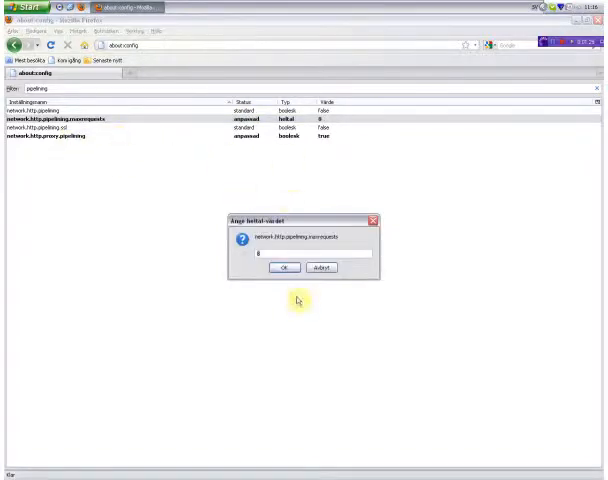
{"action": "left_click", "coordinate": [284, 268]}
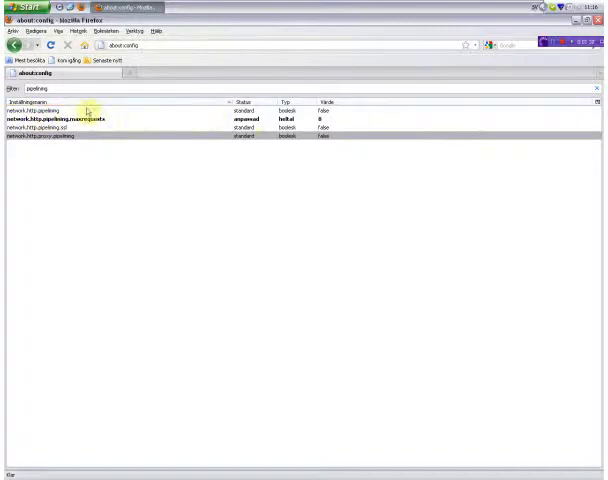
Toggle network.http.pipelining until it reads true (user-modified)
{"action": "double_click", "coordinate": [100, 108]}
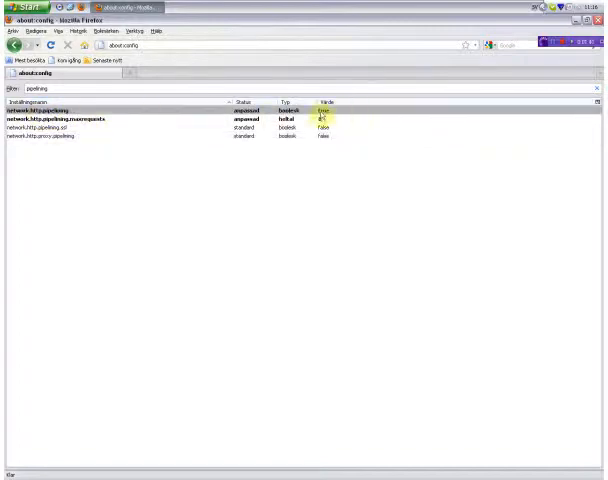
{"action": "double_click", "coordinate": [325, 108]}
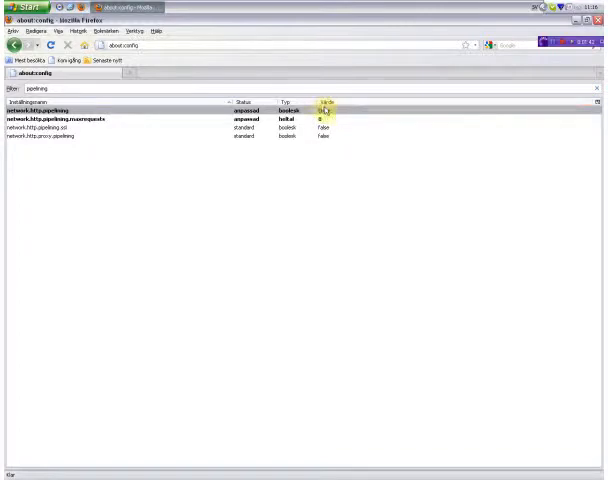
{"action": "double_click", "coordinate": [329, 108]}
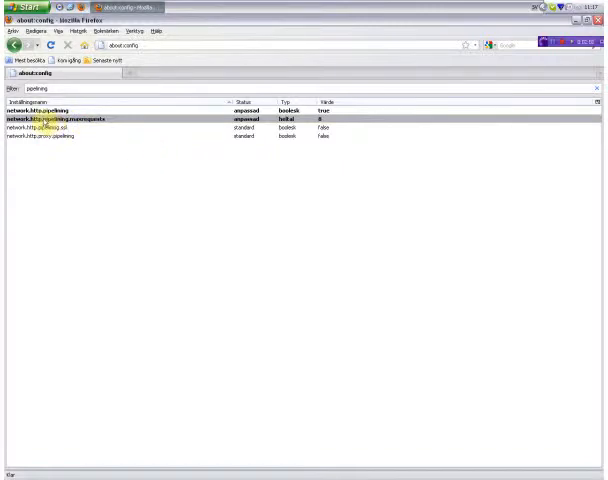
Raise network.http.pipelining.maxrequests to 30
{"action": "double_click", "coordinate": [60, 108]}
{"action": "type", "text": "30"}
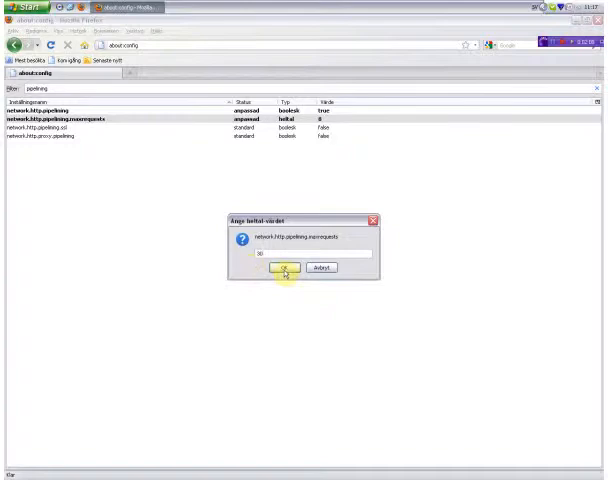
{"action": "left_click", "coordinate": [286, 267]}
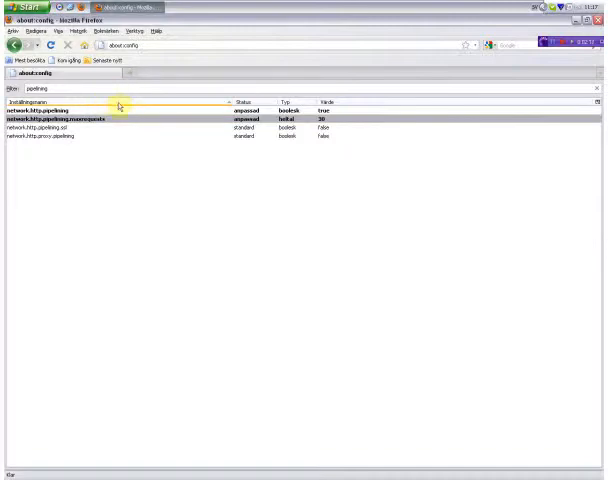
{"action": "mouse_move", "coordinate": [117, 143]}
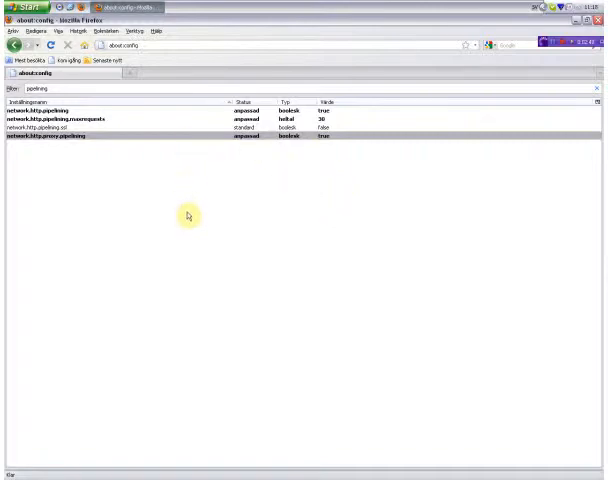
{"action": "mouse_move", "coordinate": [108, 165]}
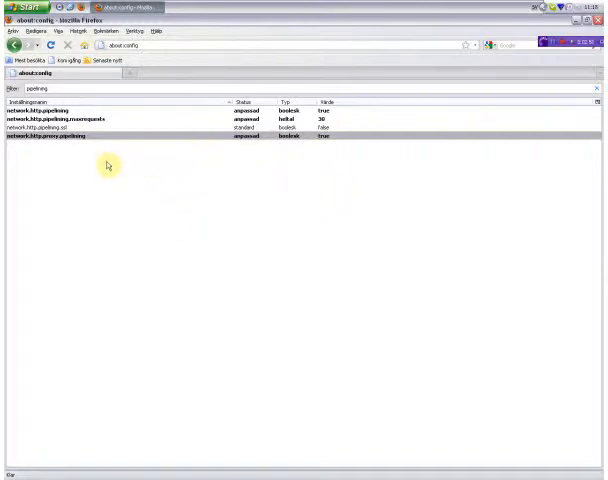
{"action": "mouse_move", "coordinate": [111, 168]}
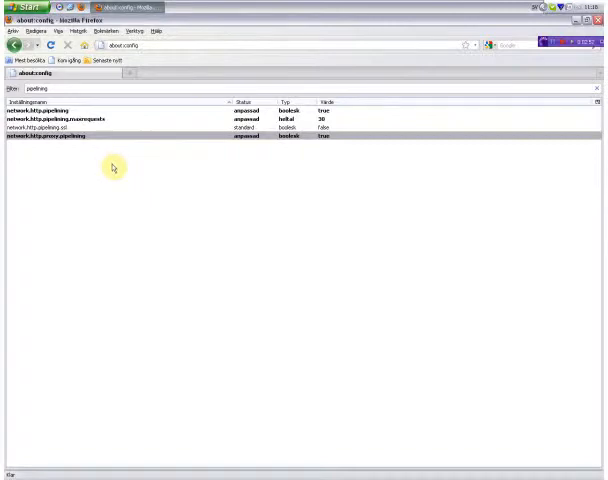
{"action": "mouse_move", "coordinate": [35, 183]}
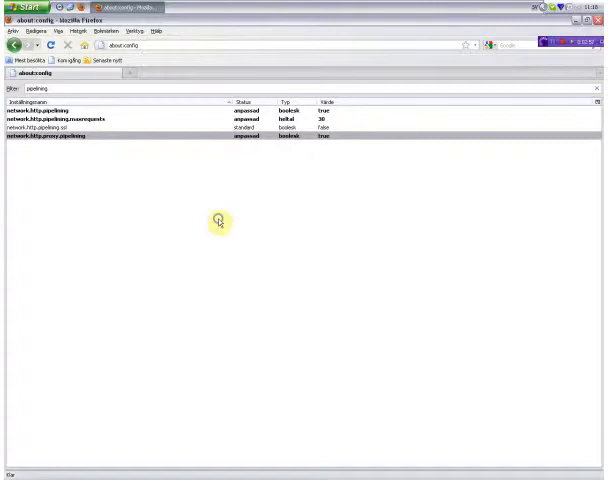
Create a new integer preference named nglayout.initialpaint.delay via Ny > Heltal
{"action": "right_click", "coordinate": [218, 221]}
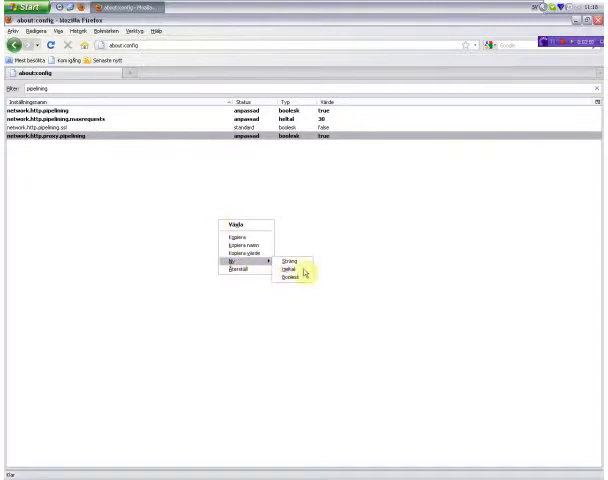
{"action": "left_click", "coordinate": [291, 270]}
{"action": "type", "text": "nglayout.initialpaint"}
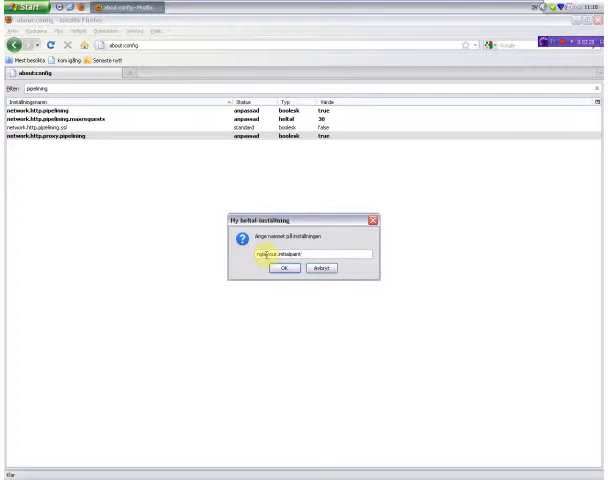
{"action": "type", "text": ".delay"}
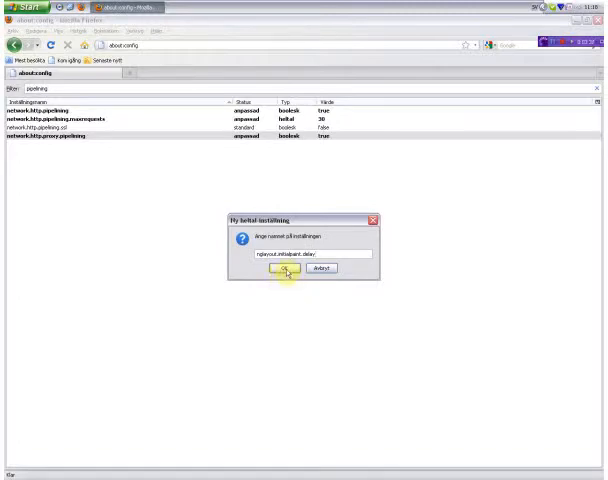
{"action": "left_click", "coordinate": [285, 271]}
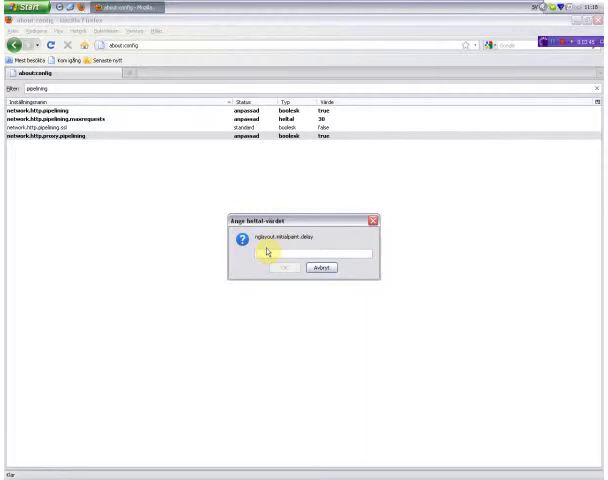
Give nglayout.initialpaint.delay the value 0 and confirm it
{"action": "type", "text": "0"}
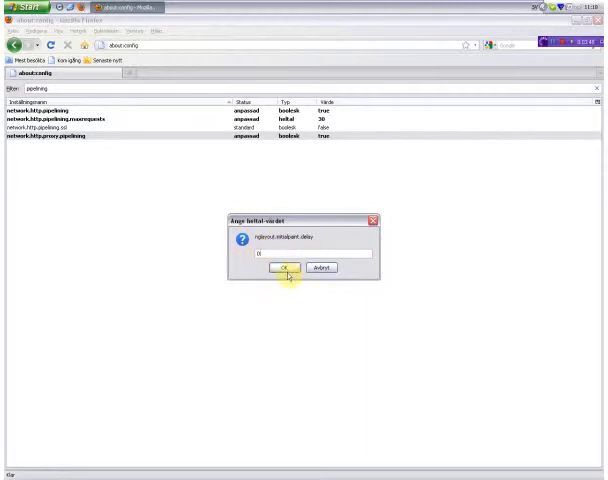
{"action": "left_click", "coordinate": [281, 270]}
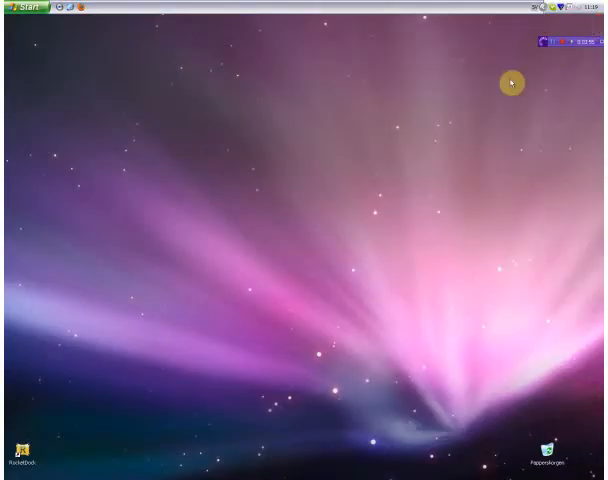
{"action": "mouse_move", "coordinate": [260, 456]}
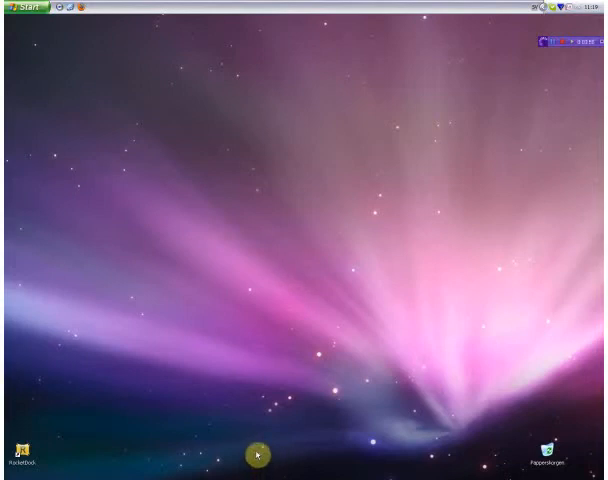
{"action": "mouse_move", "coordinate": [266, 288]}
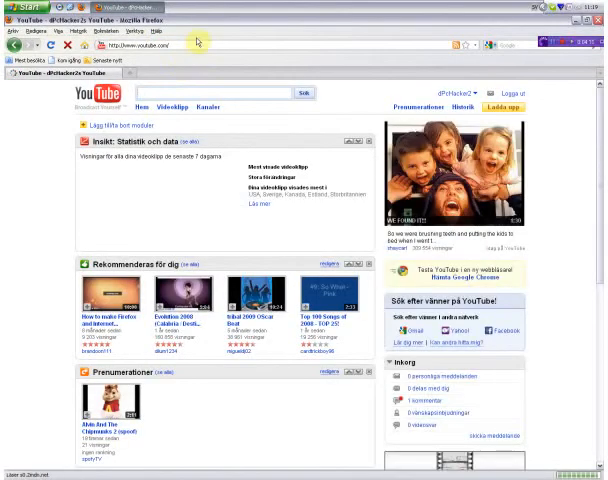
{"action": "scroll", "scroll_direction": "down", "scroll_amount": 3}
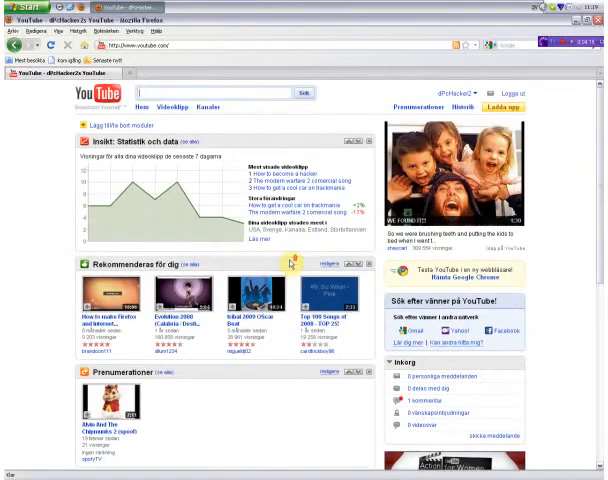
{"action": "scroll", "scroll_direction": "down", "scroll_amount": 3}
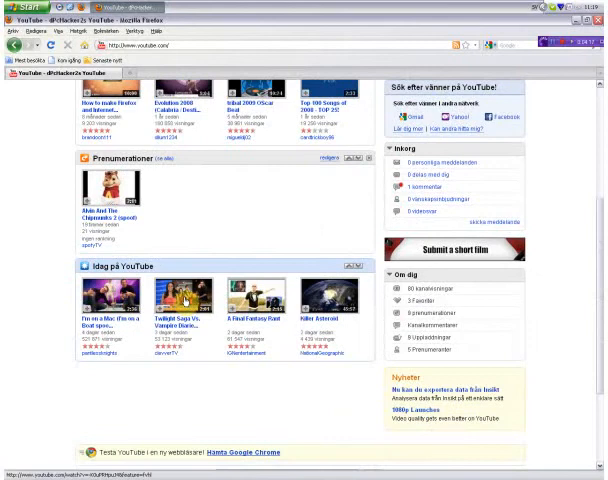
{"action": "scroll", "scroll_direction": "down", "scroll_amount": 3}
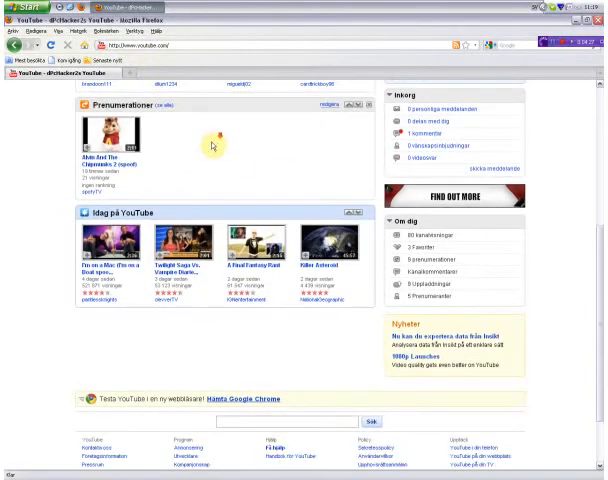
{"action": "scroll", "scroll_direction": "down", "scroll_amount": 3}
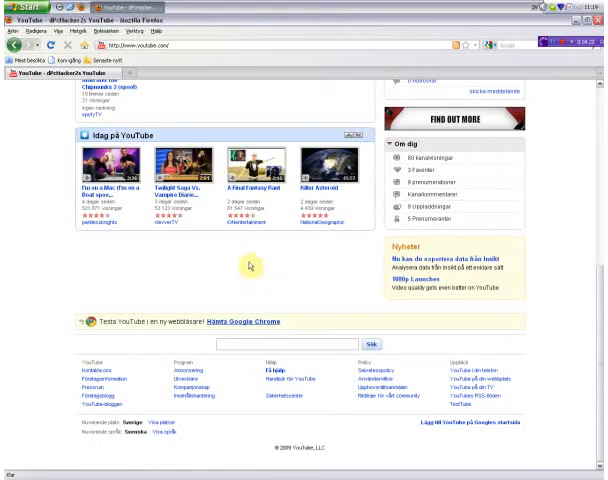